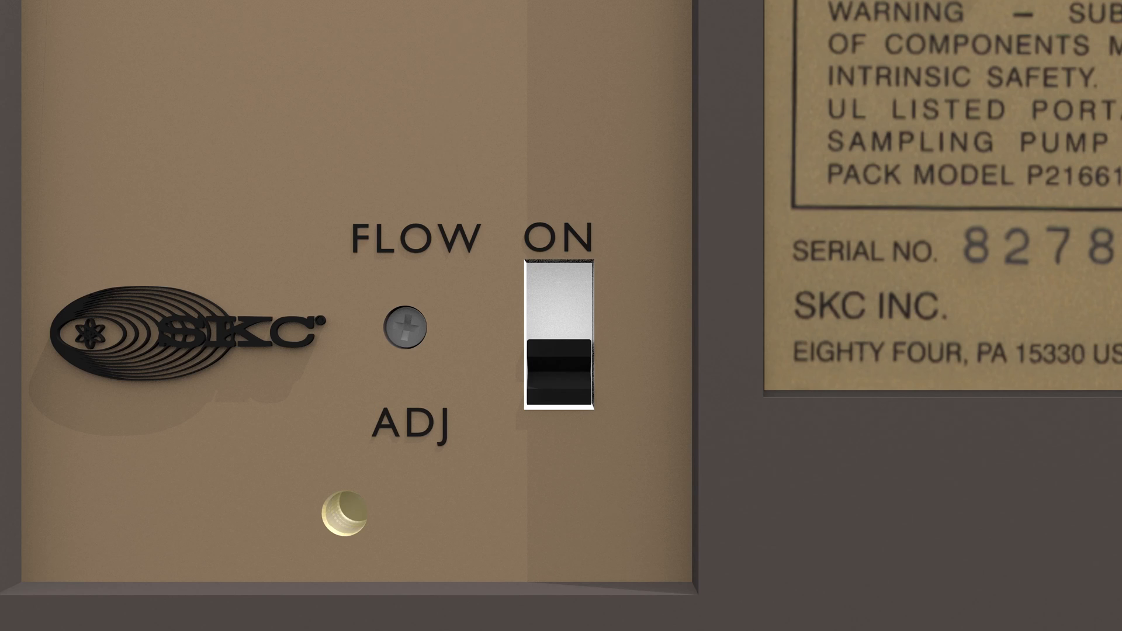
- Turn the AirChek pump on and put the run on HOLD with the timer at 0000
left_click(558, 337)
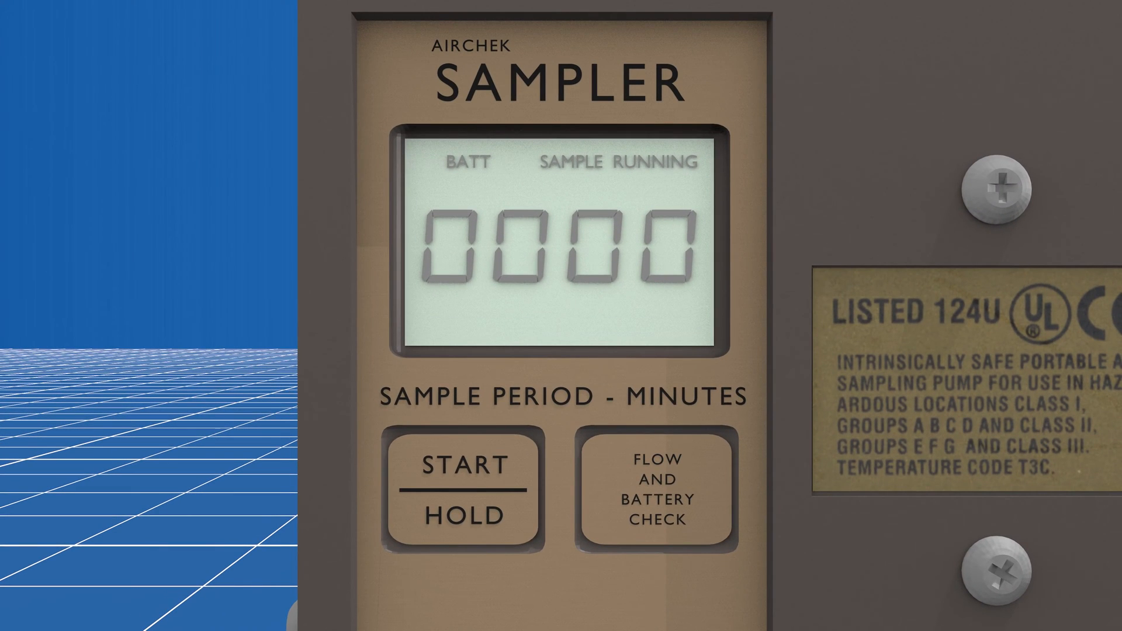
left_click(464, 492)
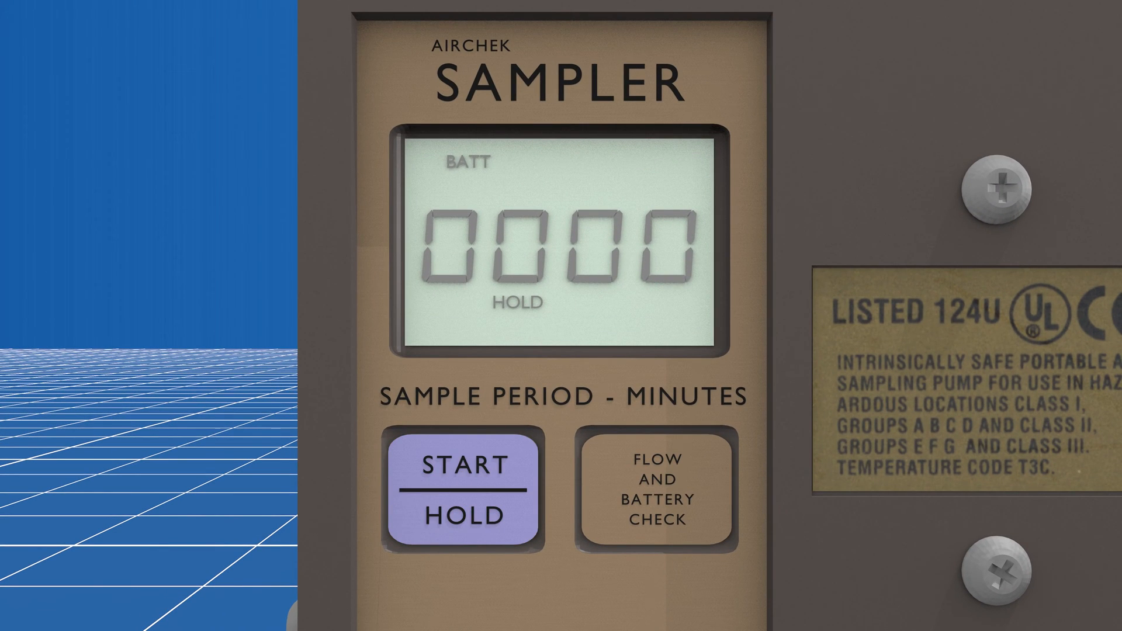
left_click(464, 491)
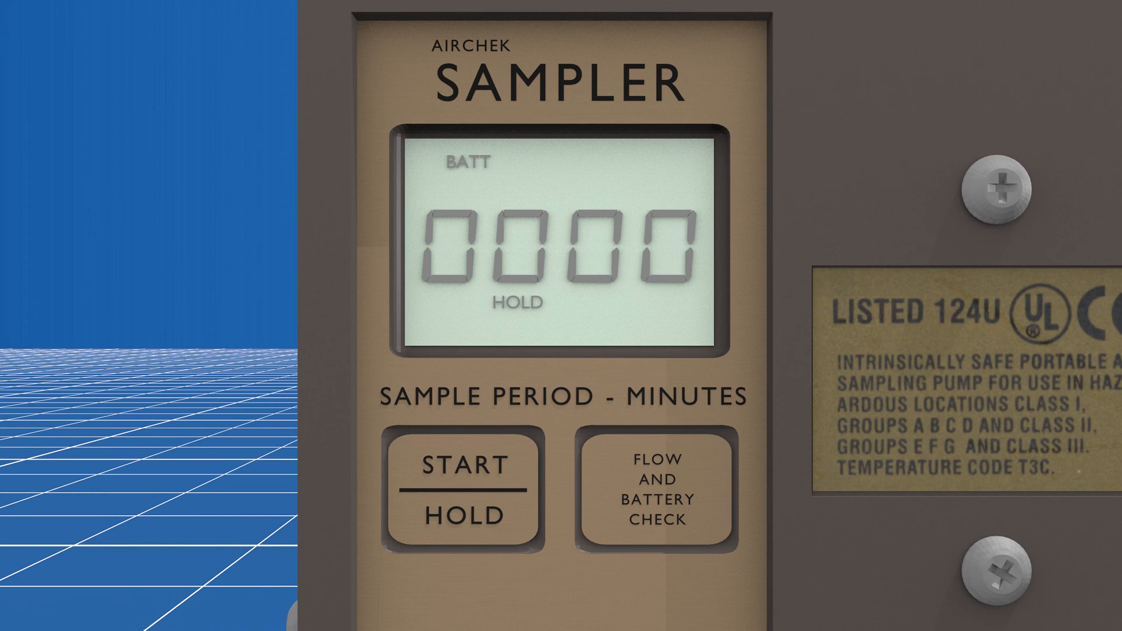
left_click(657, 490)
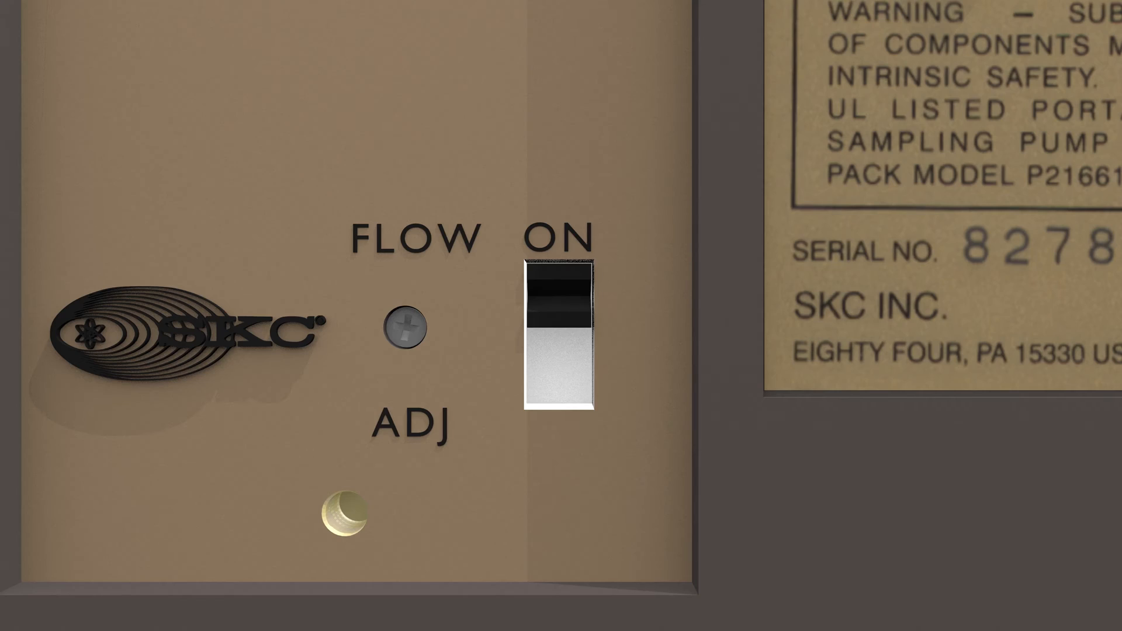
- Flip the held AirChek's power switch so the check reads BATT OK and FLOW FAULT
left_click(562, 340)
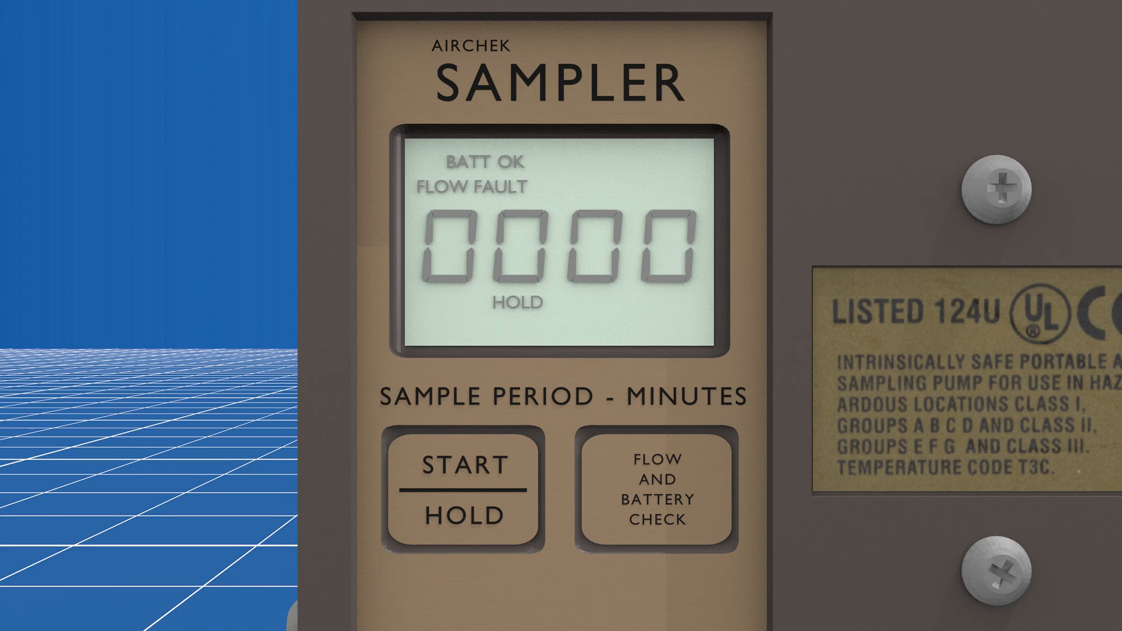
- Run the flow and battery check, start and pause the run, then recheck
left_click(657, 491)
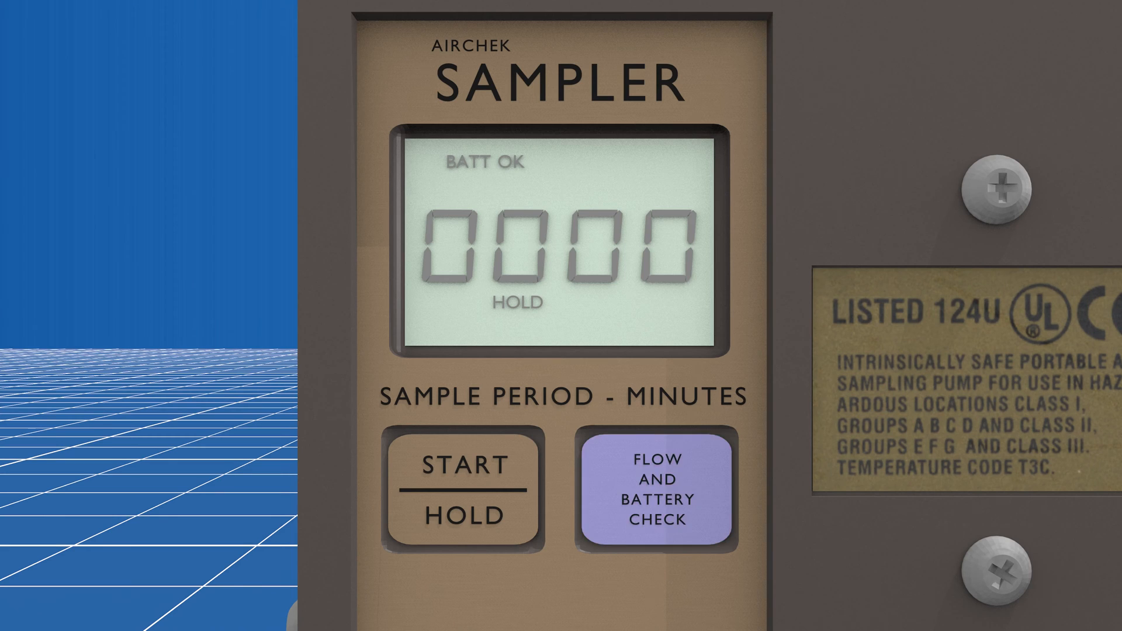
left_click(654, 487)
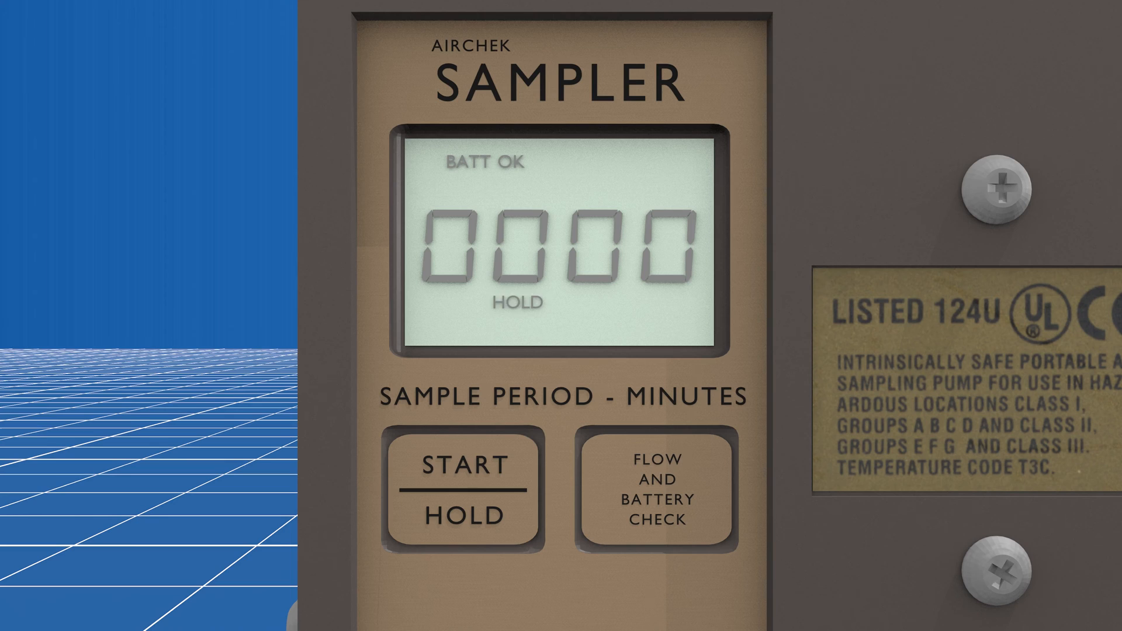
left_click(465, 492)
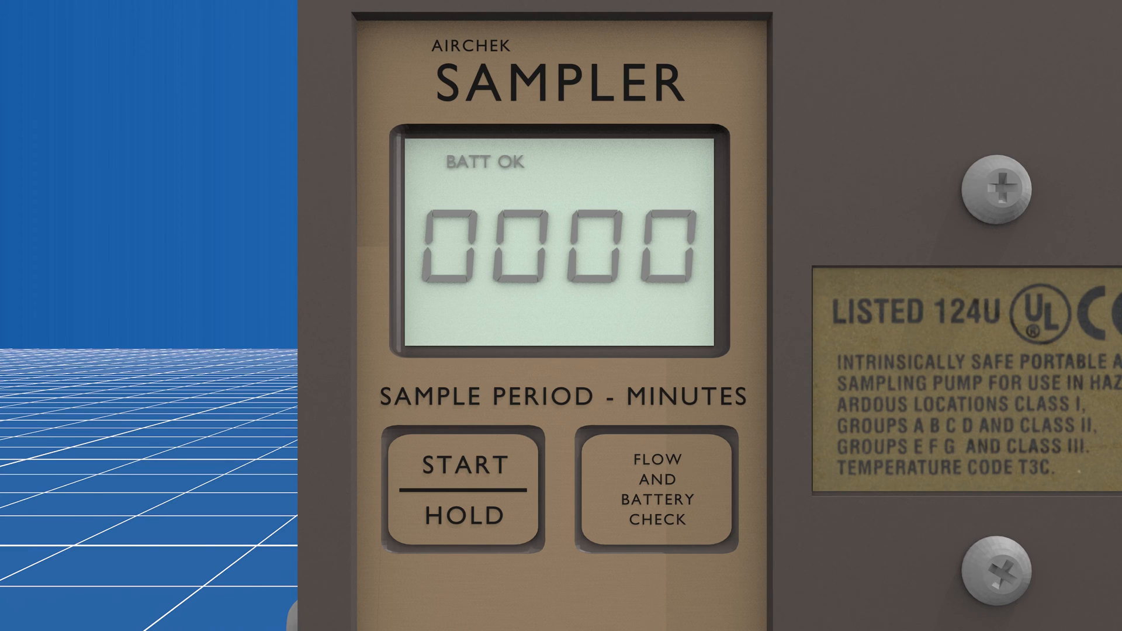
left_click(654, 491)
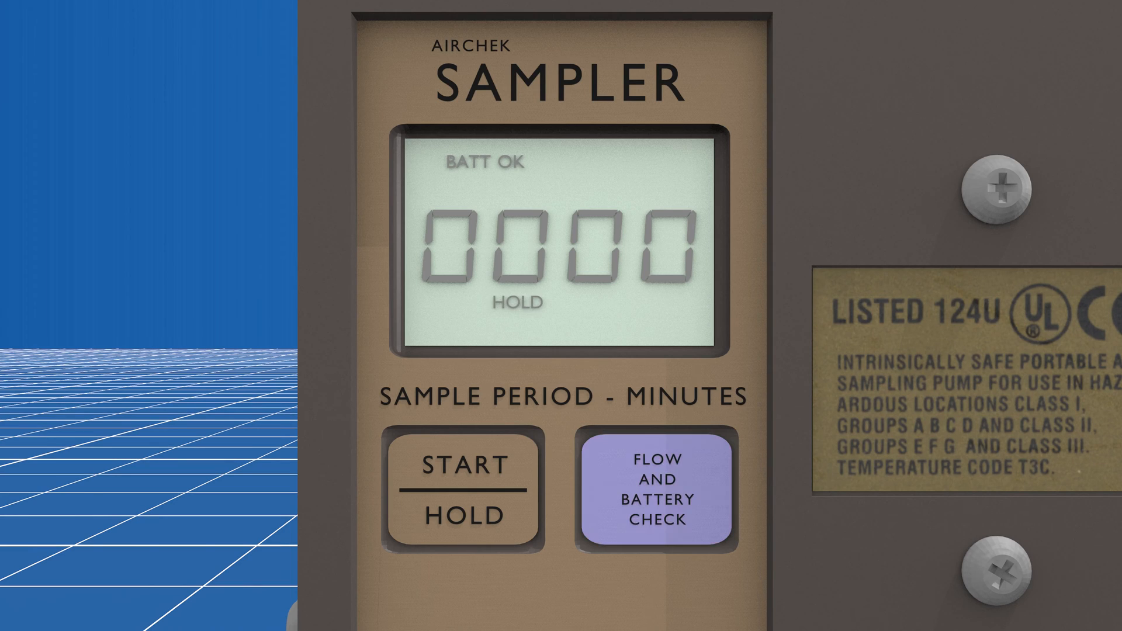
left_click(654, 492)
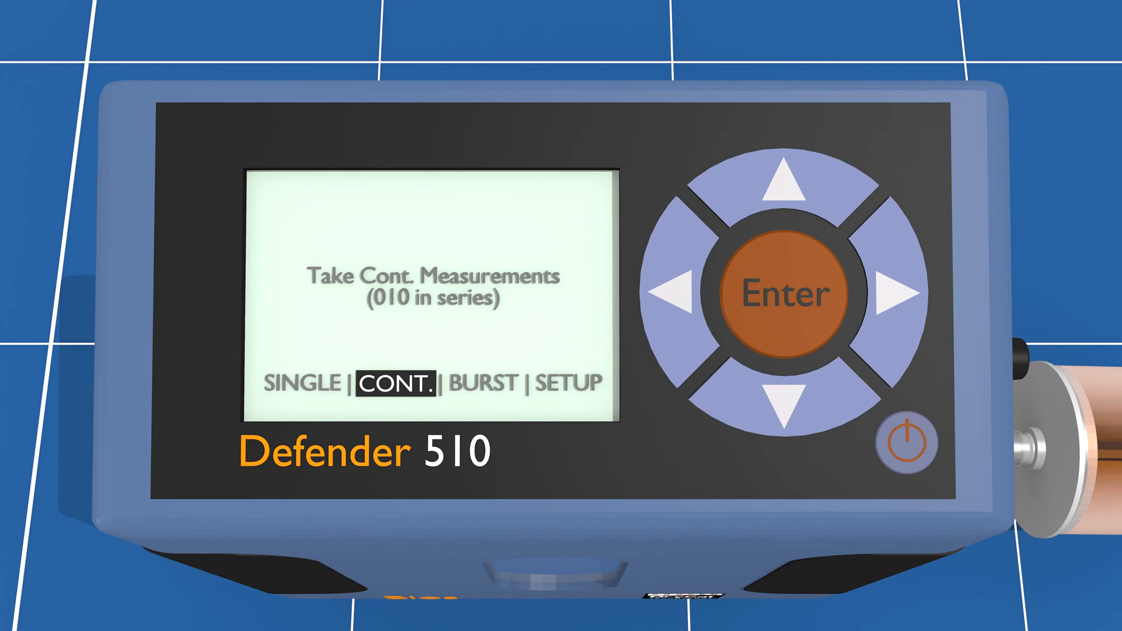
- Start a continuous series of 10 measurements in CONT. mode on the Defender 510
left_click(778, 292)
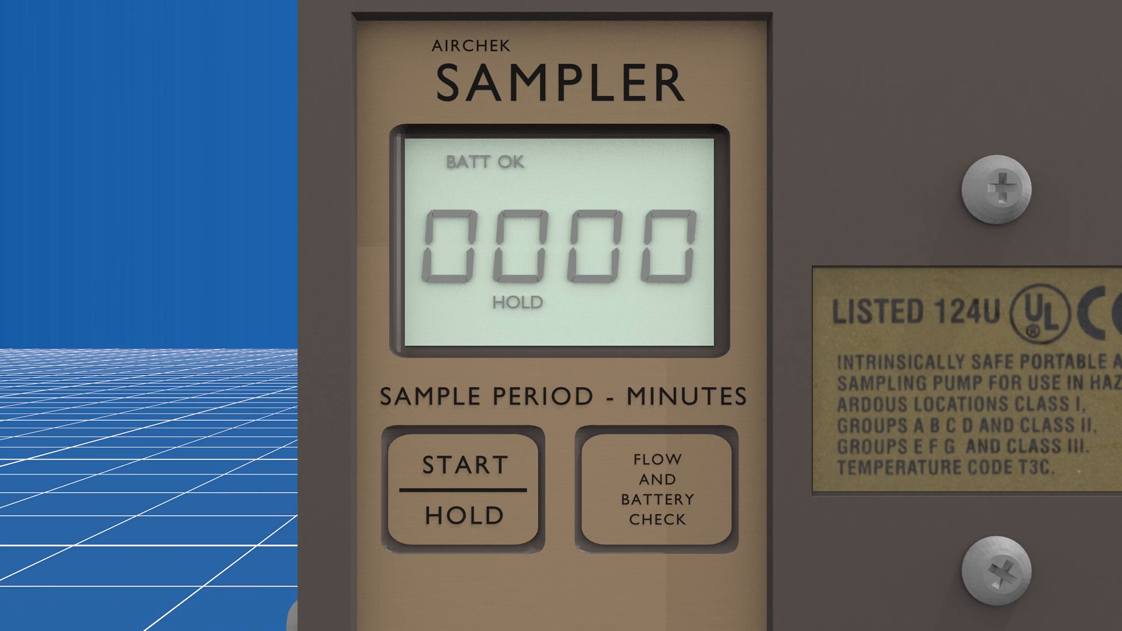
- Run the AirChek flow and battery check, showing BATT OK with the timer held at 0000
left_click(655, 490)
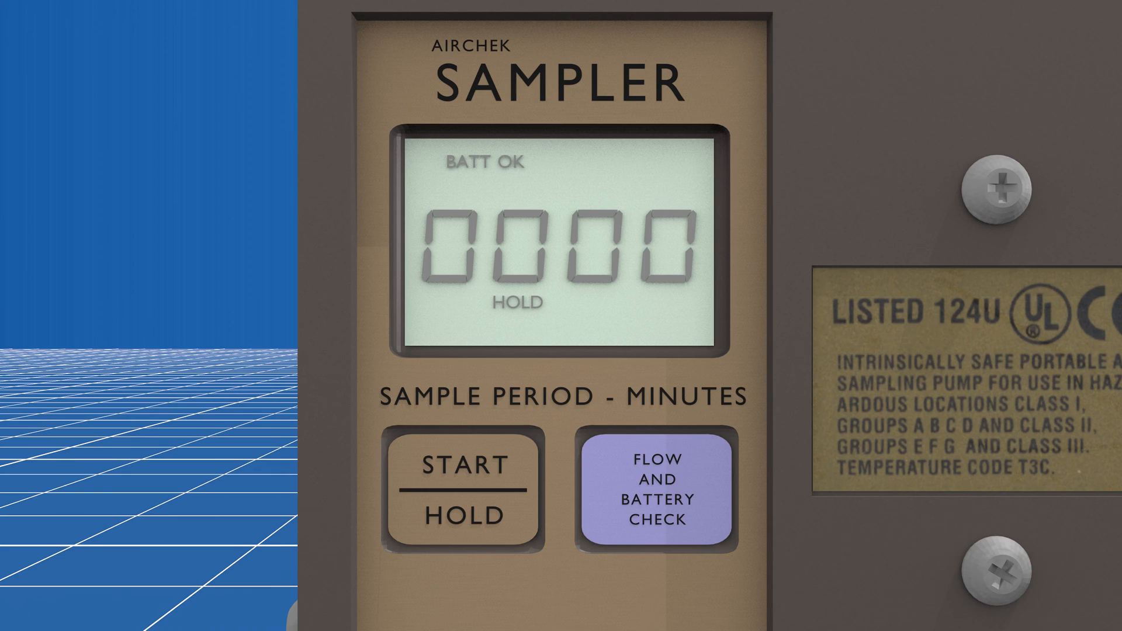
left_click(659, 490)
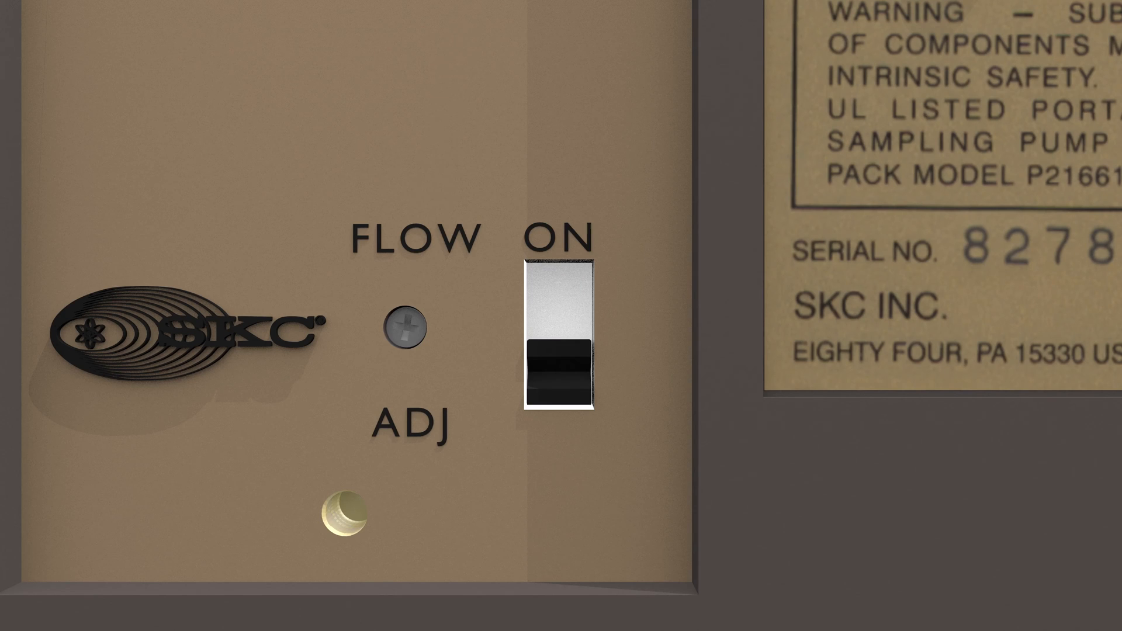
- Switch the AirChek pump on and start the run so HOLD clears at 0000
left_click(561, 340)
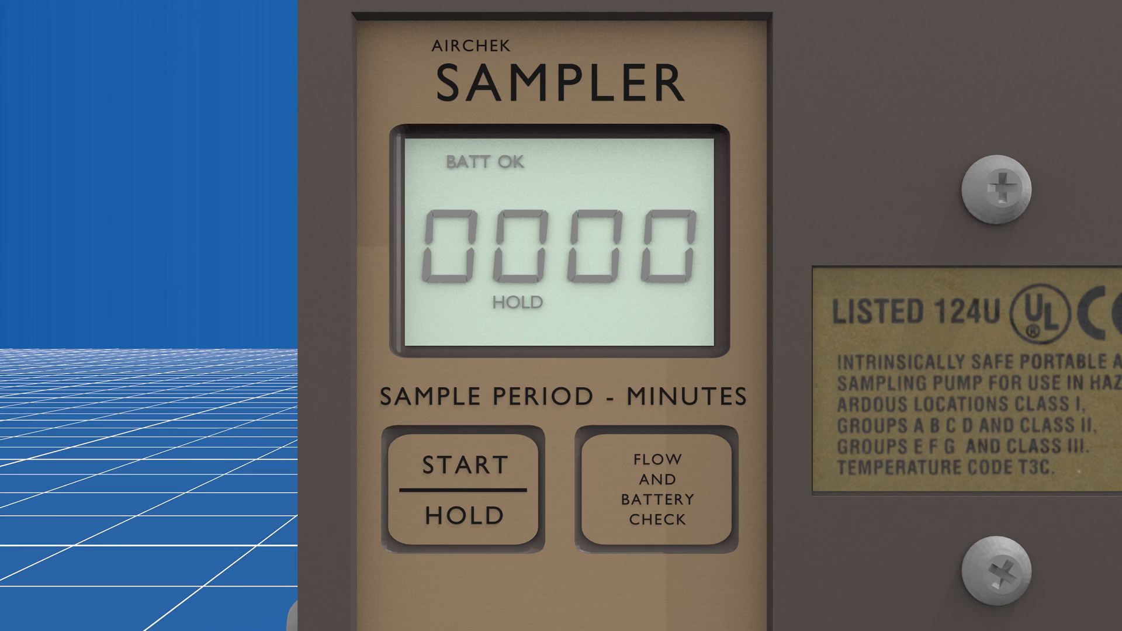
left_click(658, 491)
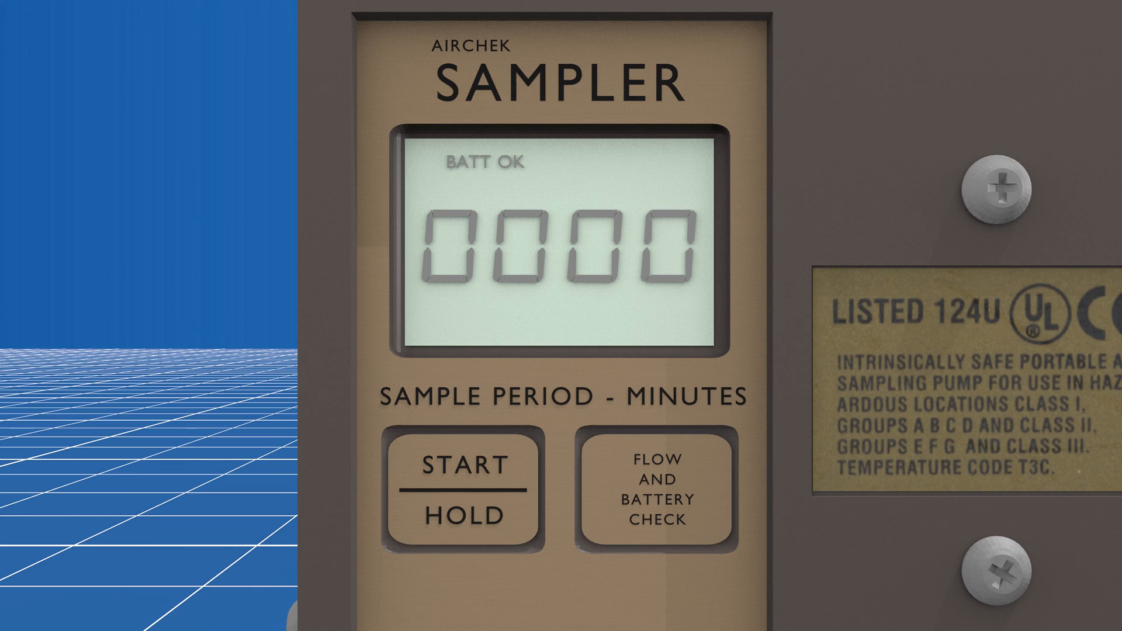
left_click(459, 493)
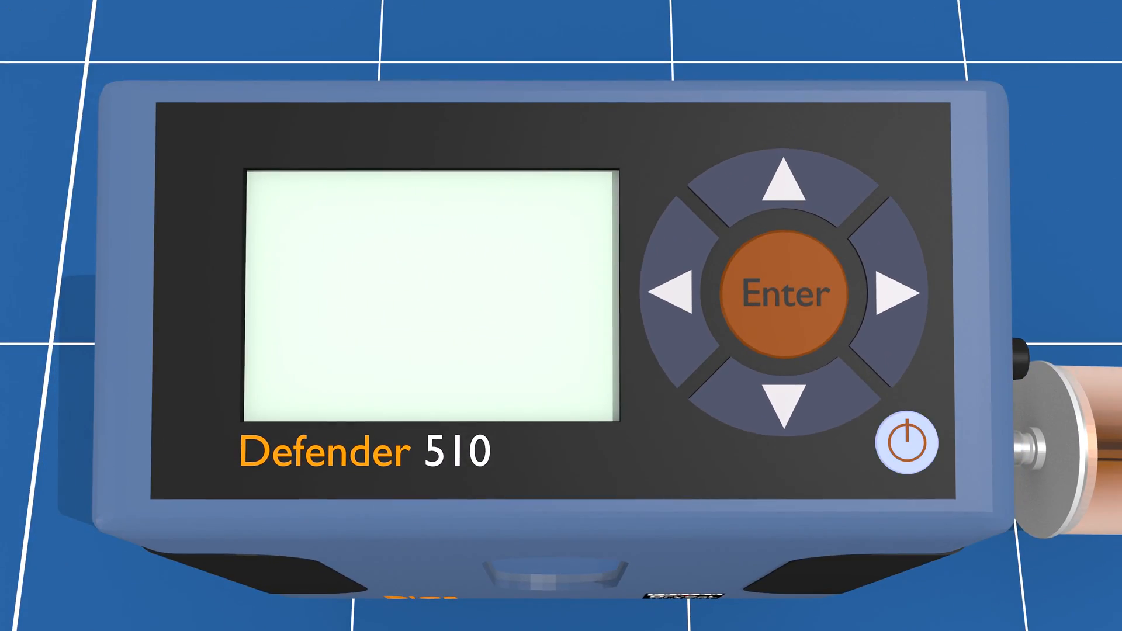
- Power on the Defender 510 and start continuous (CONT.) flow measurements
left_click(906, 442)
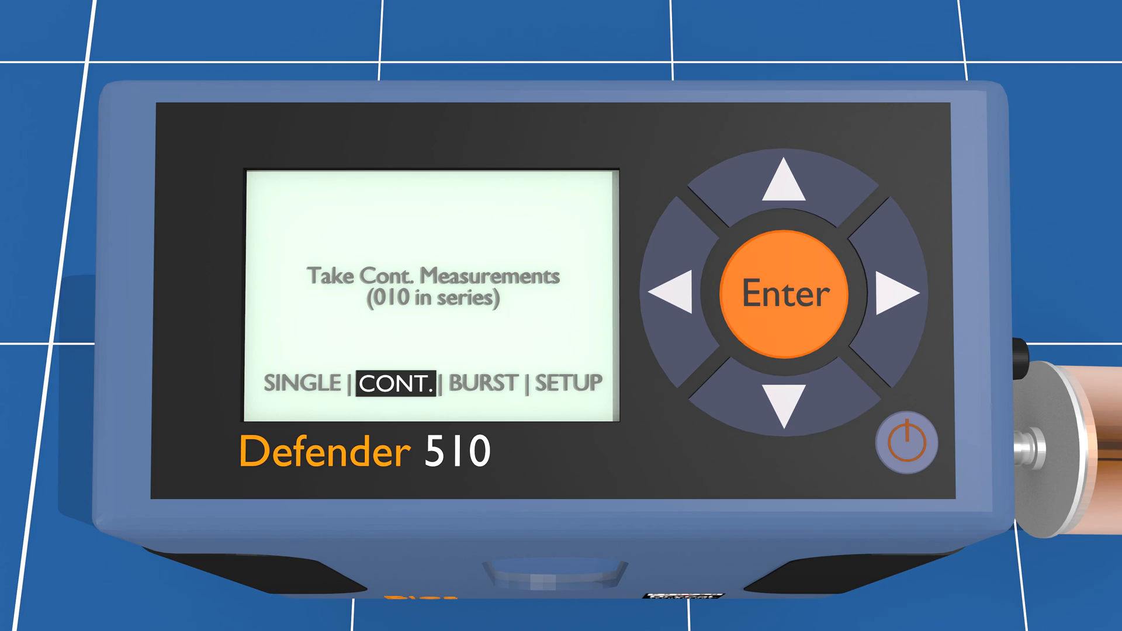
left_click(788, 292)
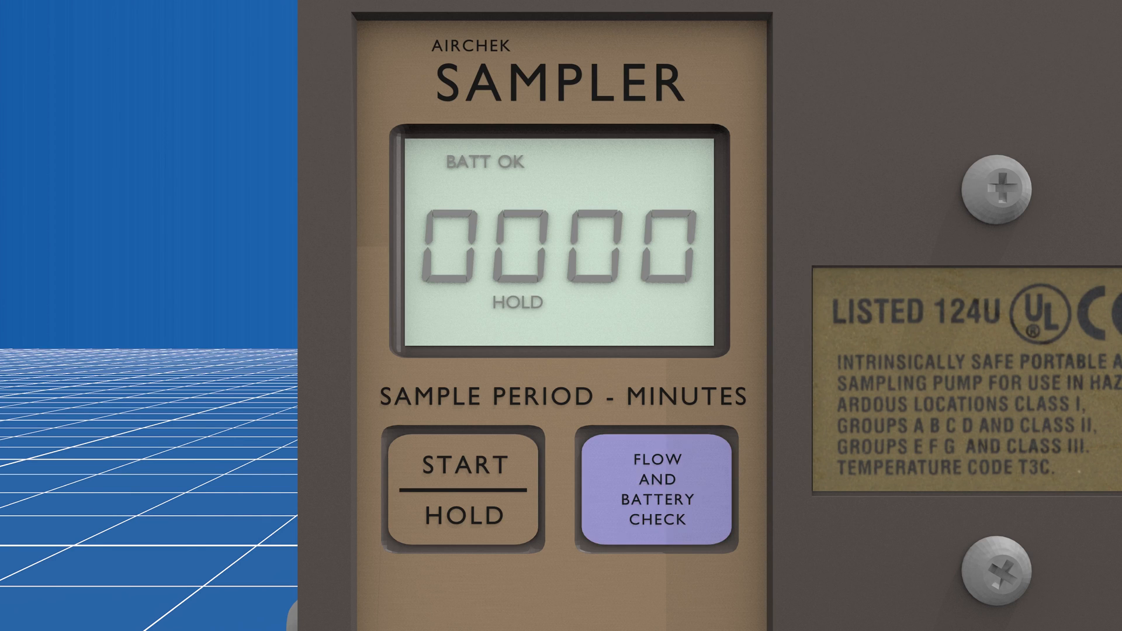
- Recheck the AirChek's flow and battery (BATT OK), then start the sample timer
left_click(651, 490)
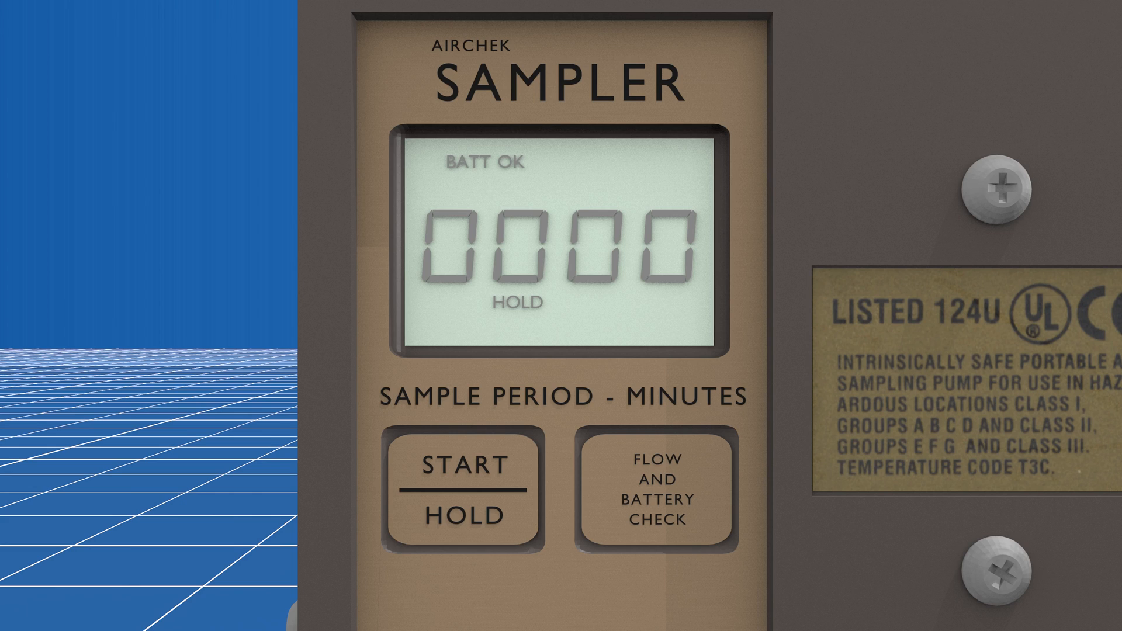
left_click(462, 486)
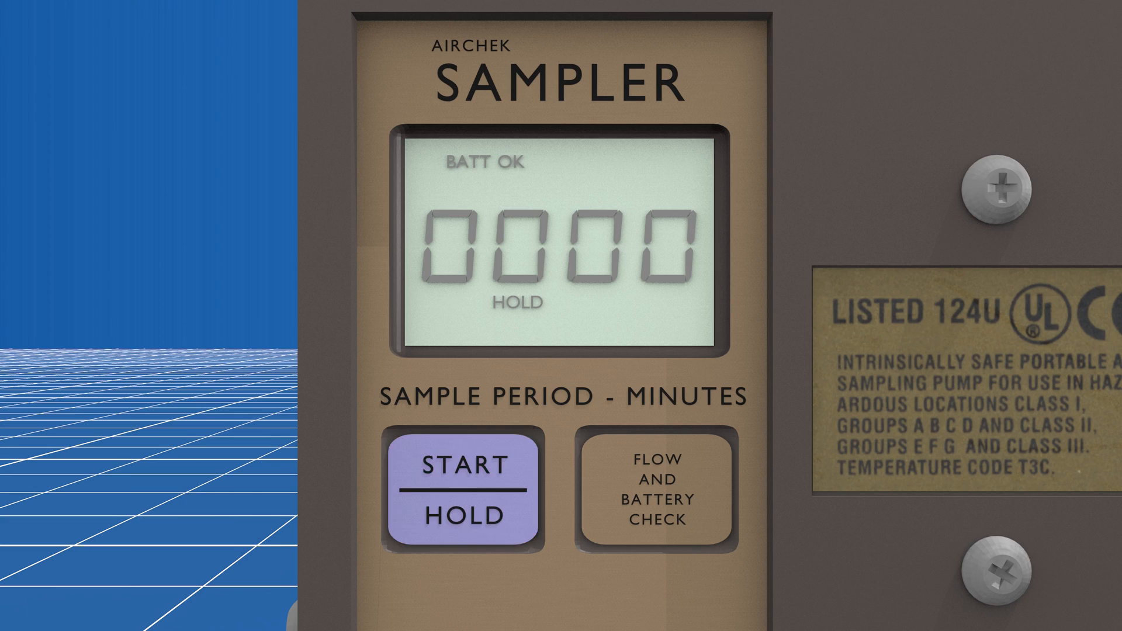
- Put the AirChek run on HOLD, then switch the pump off
left_click(462, 488)
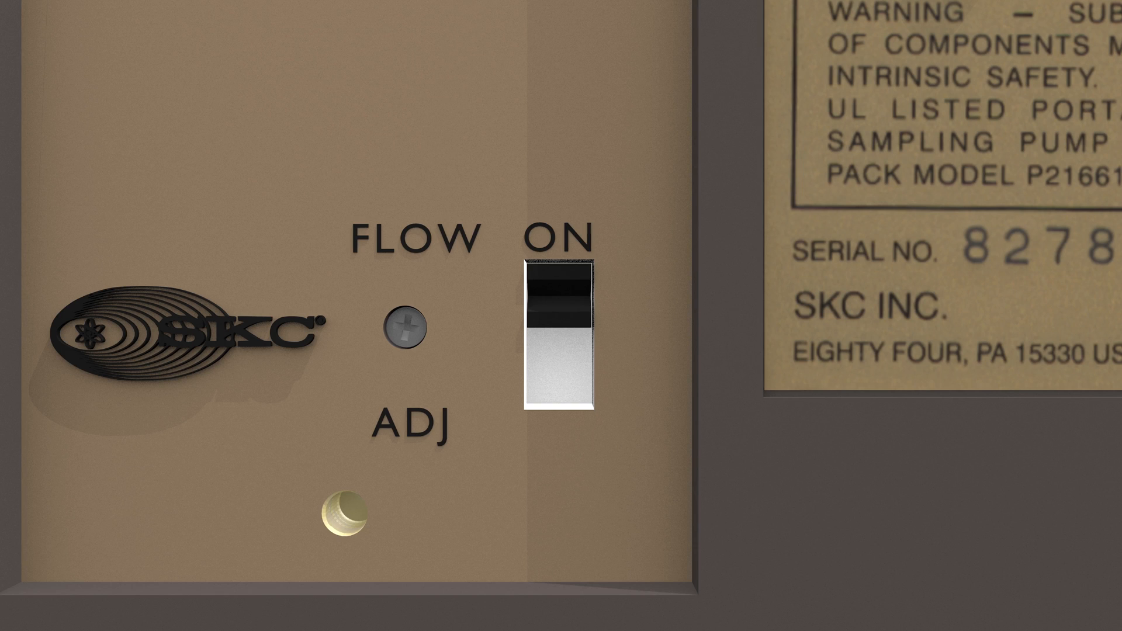
left_click(562, 340)
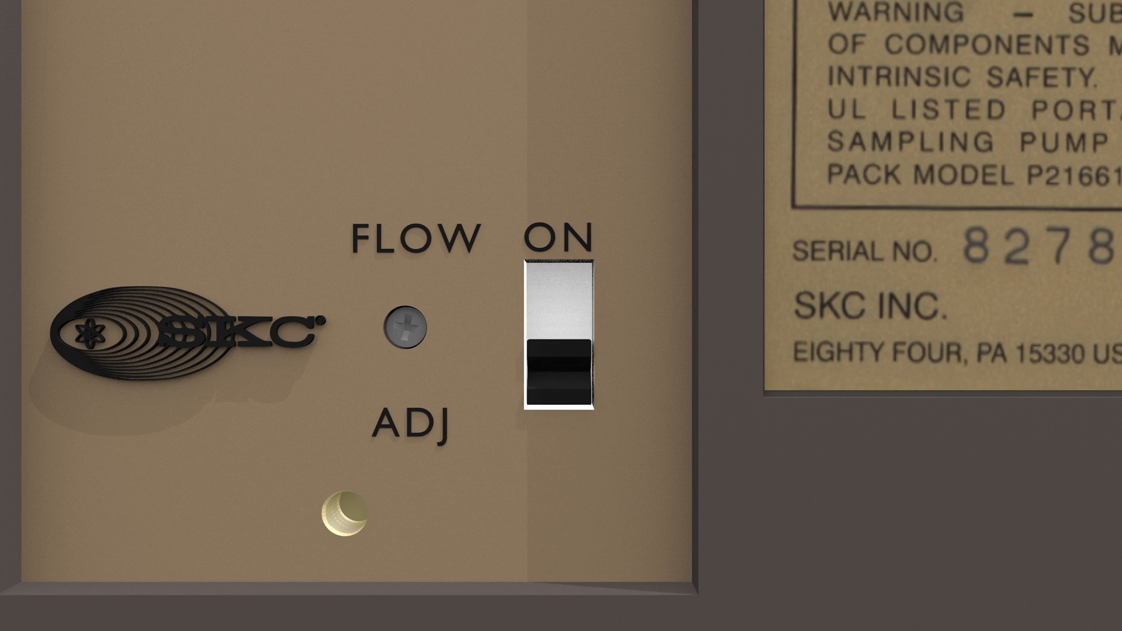